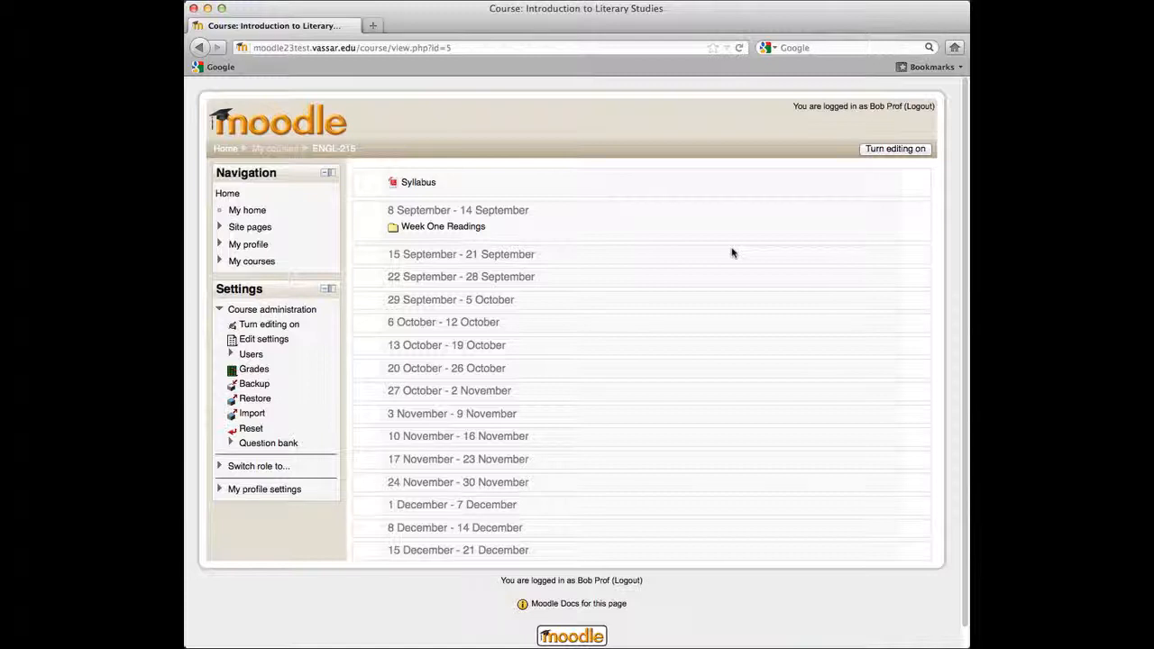
Turn on editing mode for the ENGL-215 course page.
{"action": "left_click", "coordinate": [895, 149]}
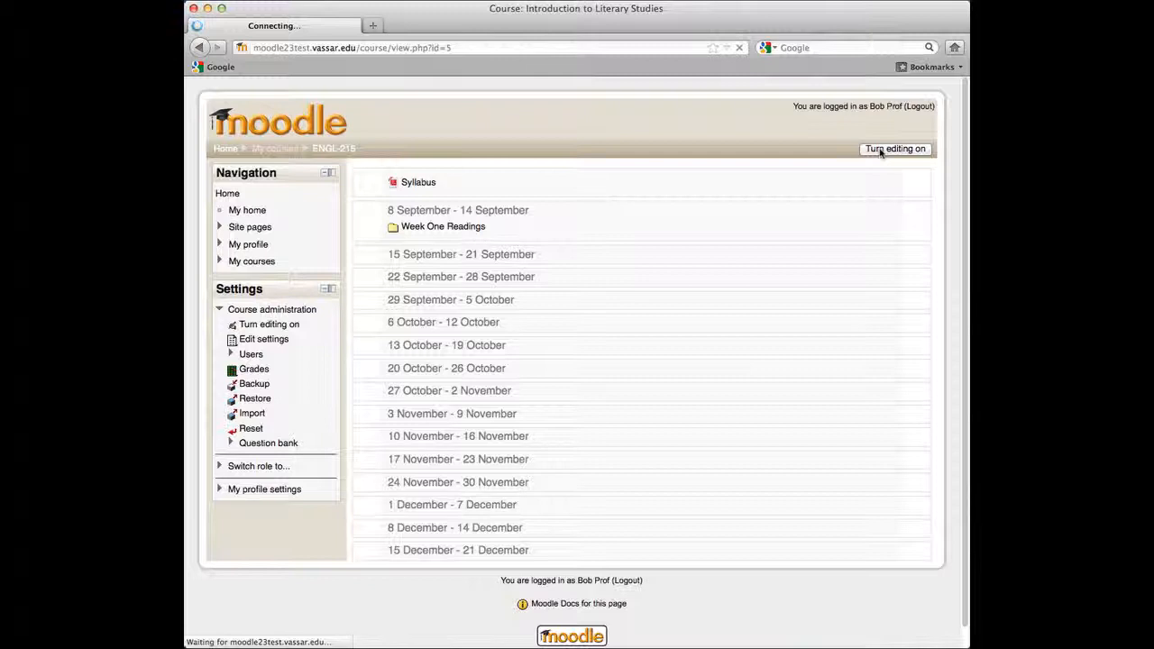
{"action": "left_click", "coordinate": [894, 148]}
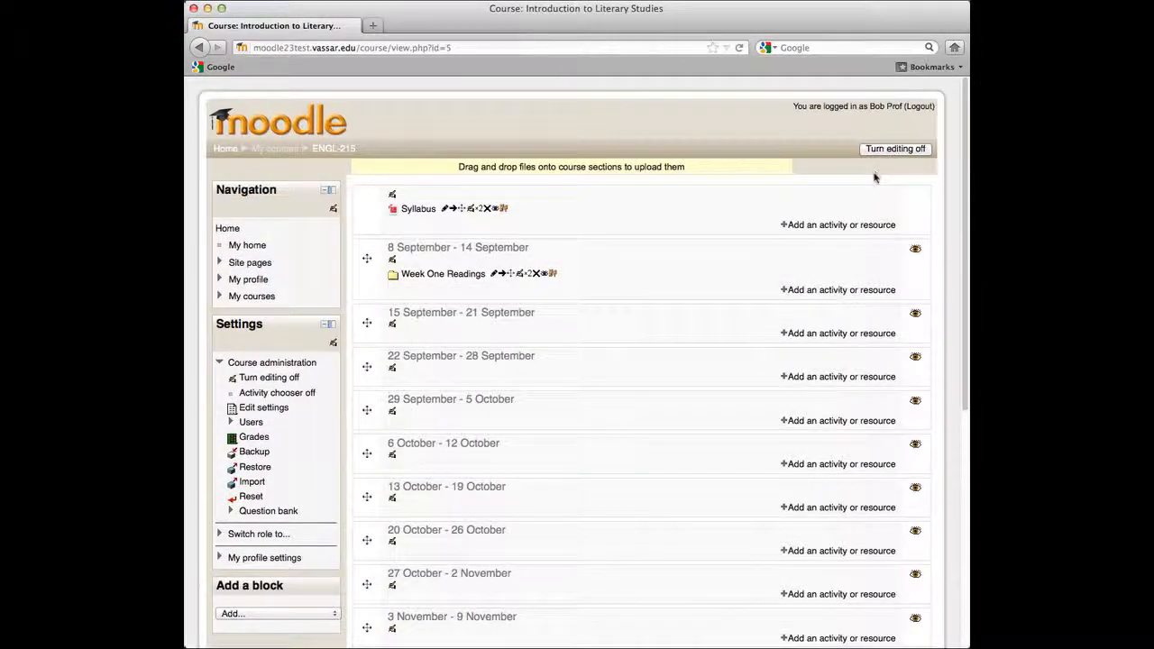
{"action": "mouse_move", "coordinate": [861, 193]}
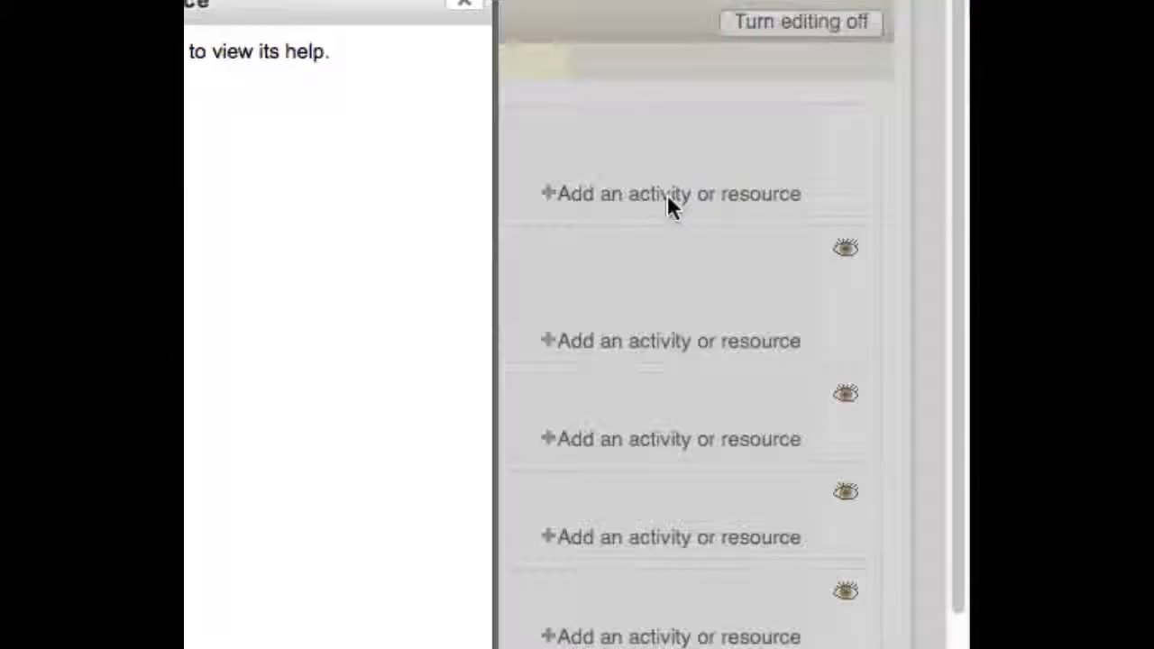
Add a new Label to the course's top section.
{"action": "left_click", "coordinate": [670, 193]}
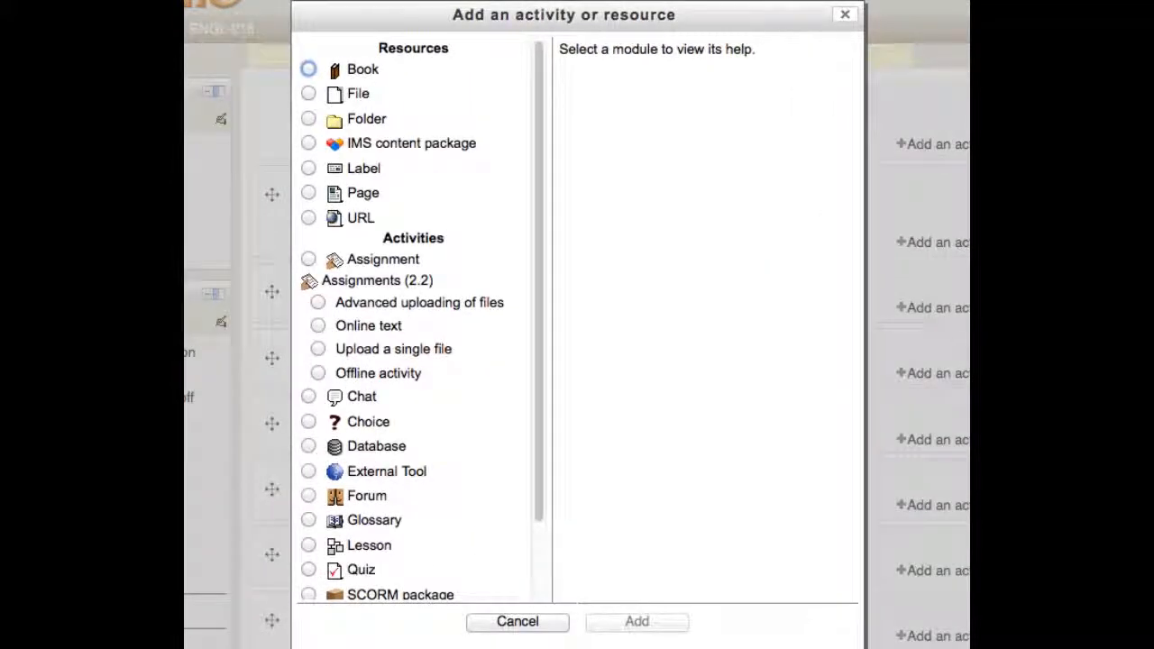
{"action": "mouse_move", "coordinate": [568, 150]}
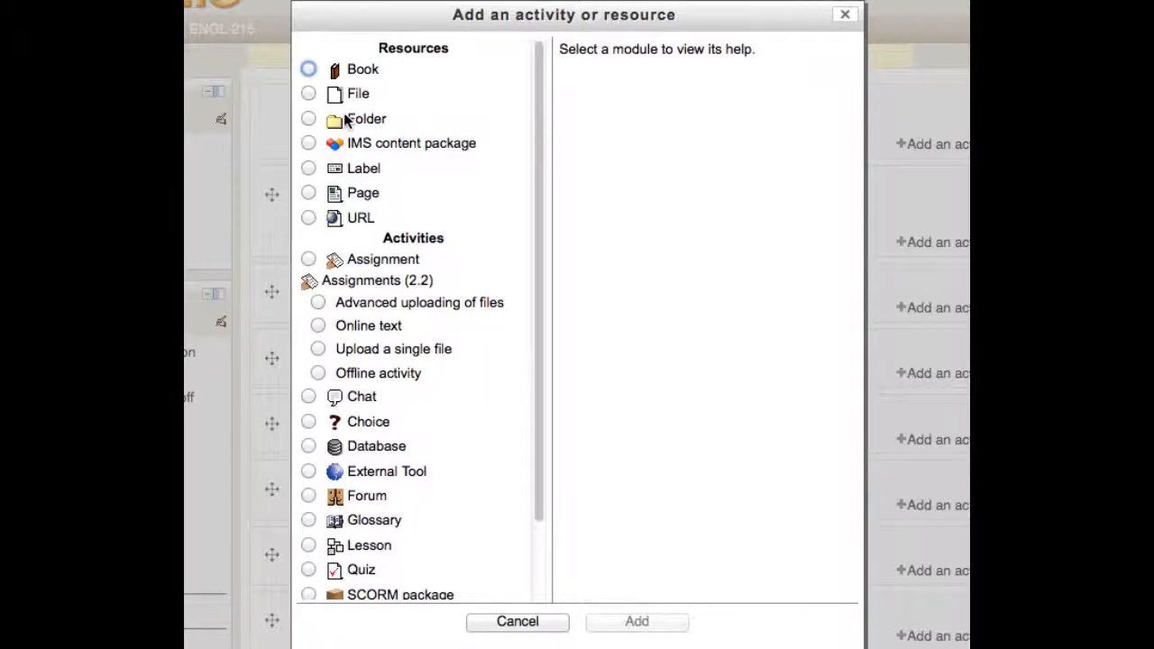
{"action": "left_click", "coordinate": [308, 168]}
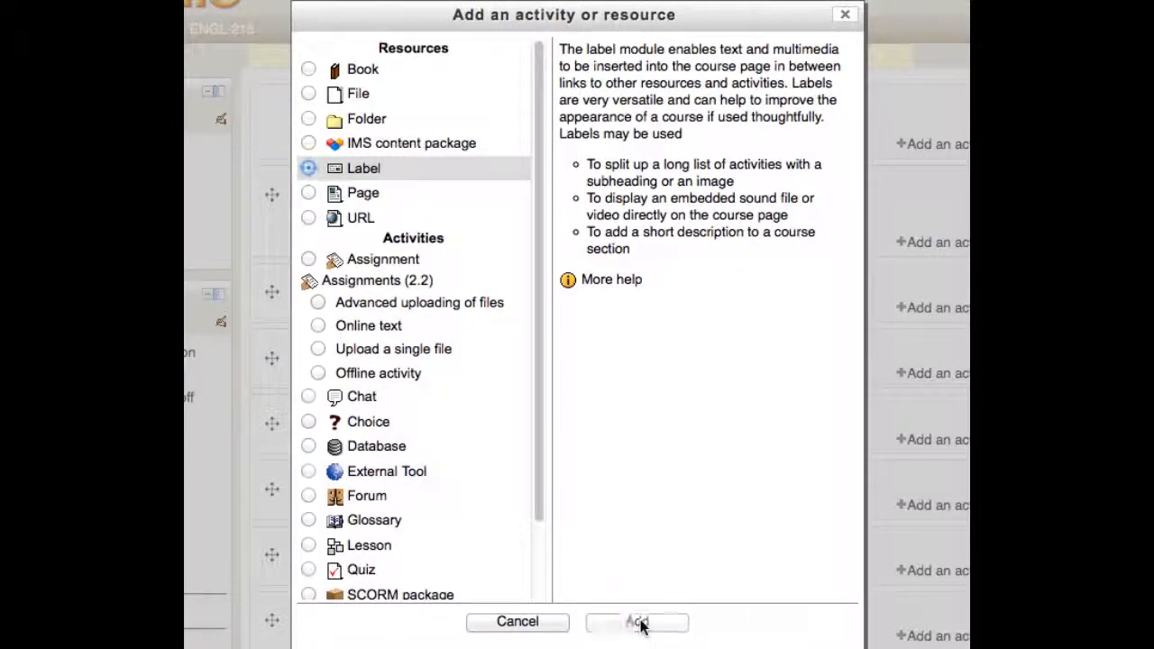
{"action": "left_click", "coordinate": [637, 622]}
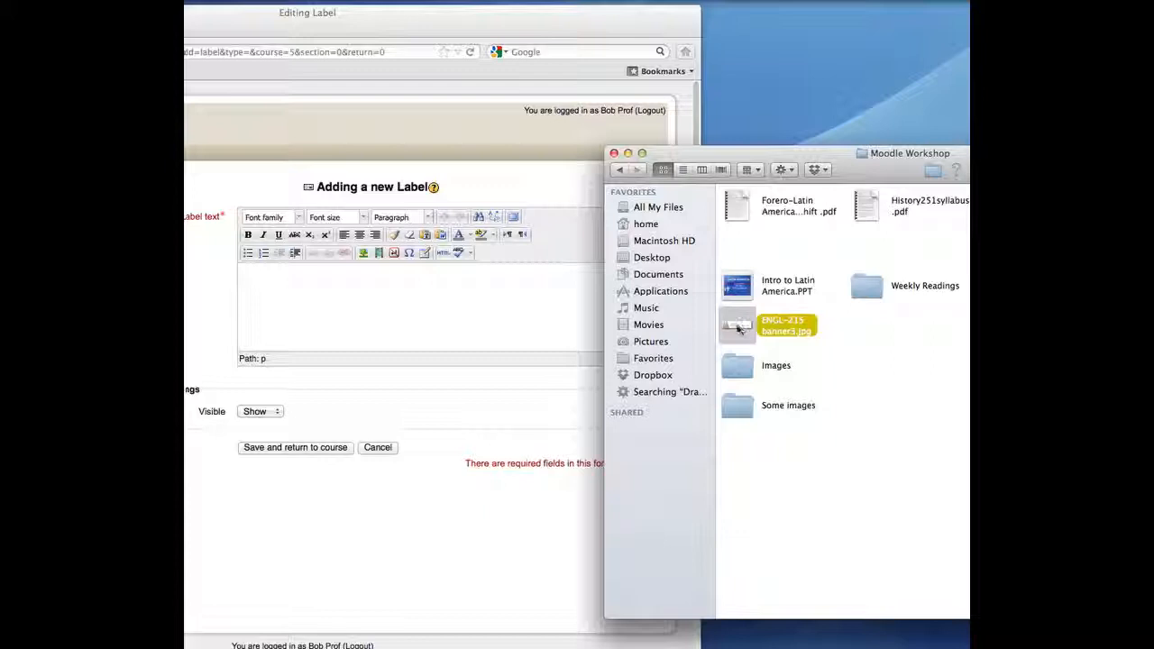
Drag 'ENGL-215 banner3.jpg' from Finder into the label's text editor.
{"action": "left_click_drag", "start_coordinate": [784, 325], "coordinate": [383, 302]}
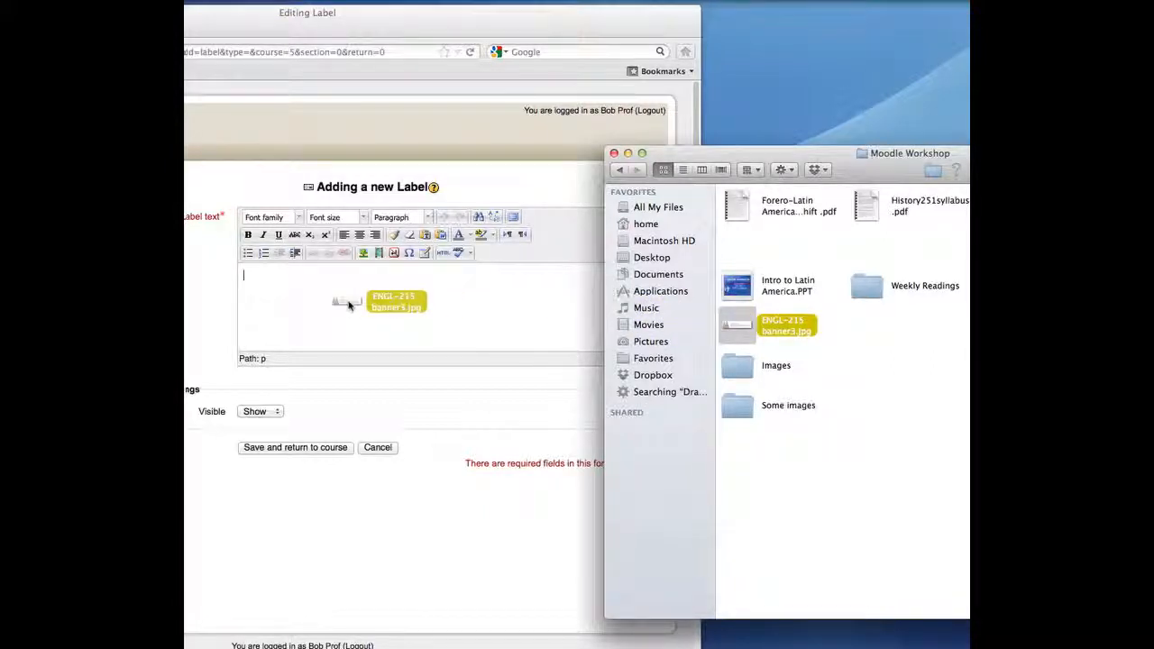